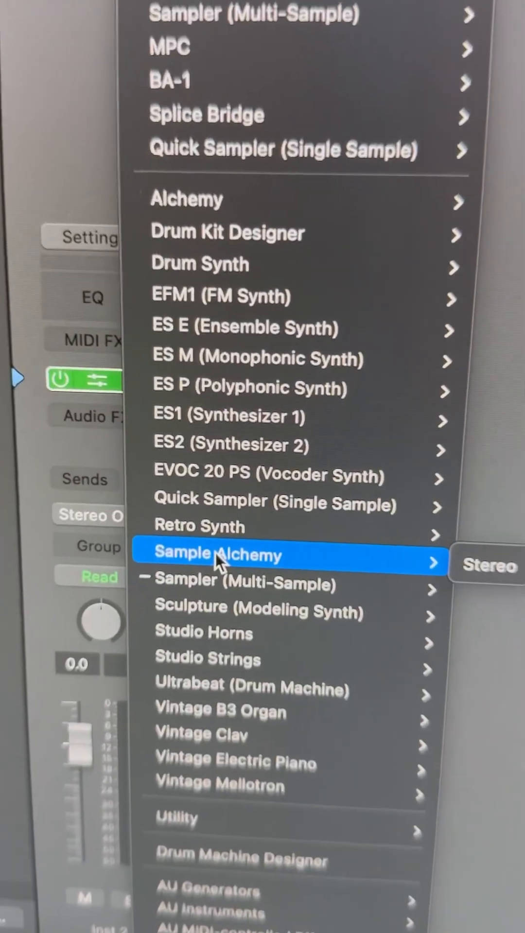
Step: Load the stereo Sample Alchemy instrument onto the software instrument track
left_click(217, 555)
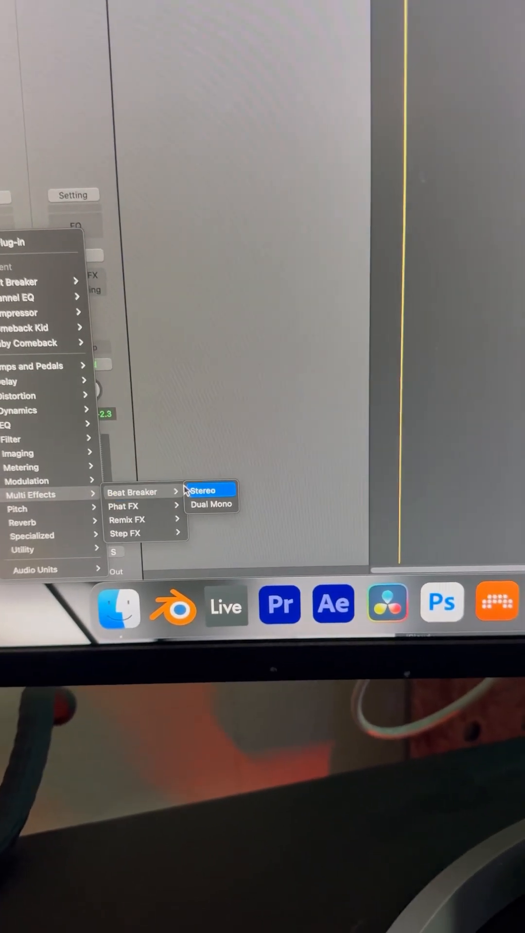
Step: Insert the stereo Beat Breaker multi-effect on the drum break track, opening its editor
left_click(202, 489)
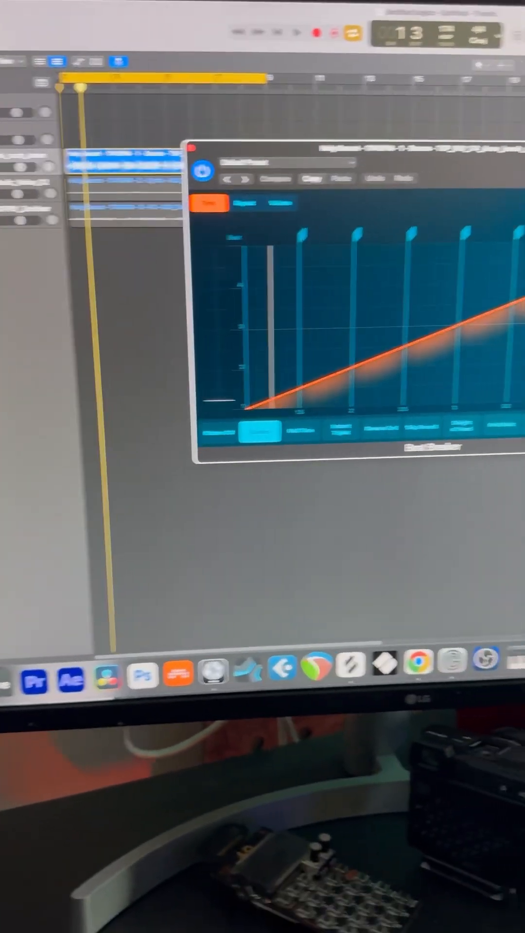